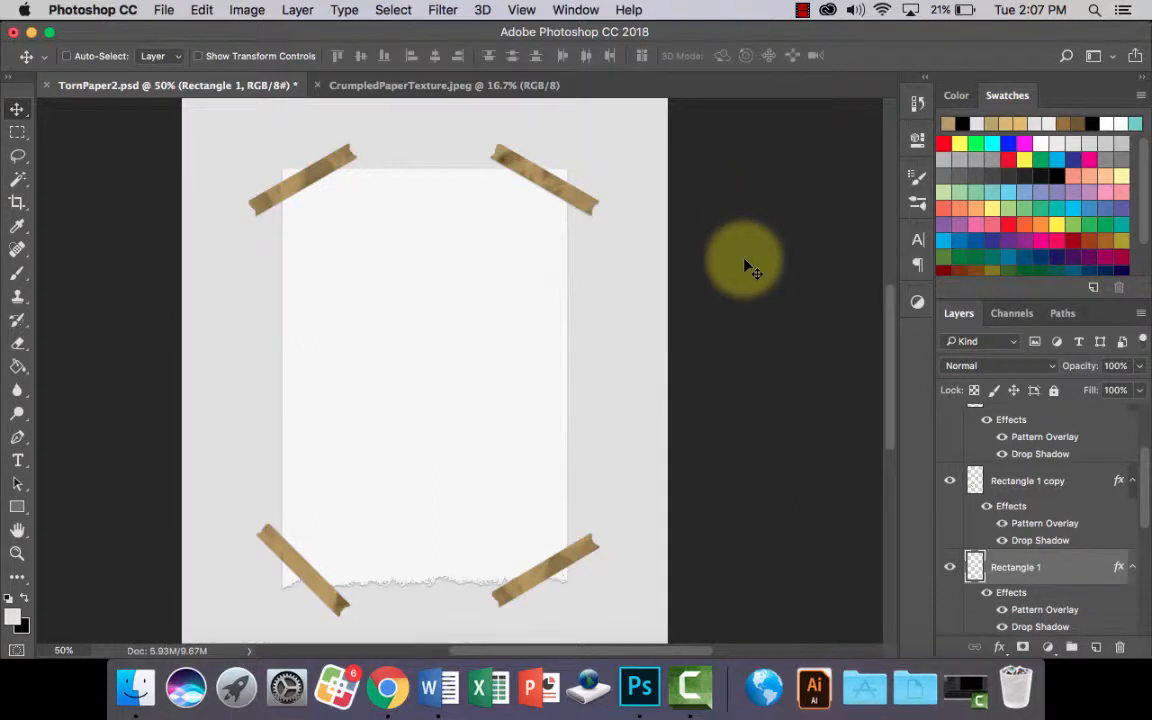
mouse_move(660, 240)
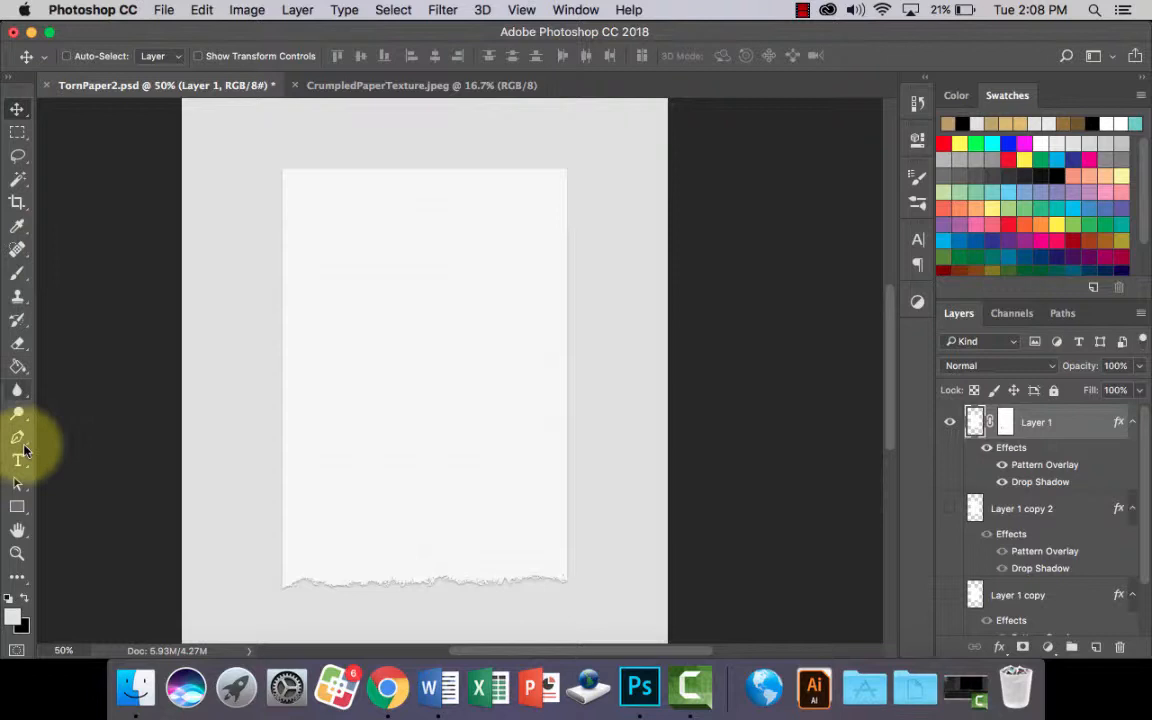
Draw a long thin rectangle strip across the upper part of the page
drag(450, 204, 596, 218)
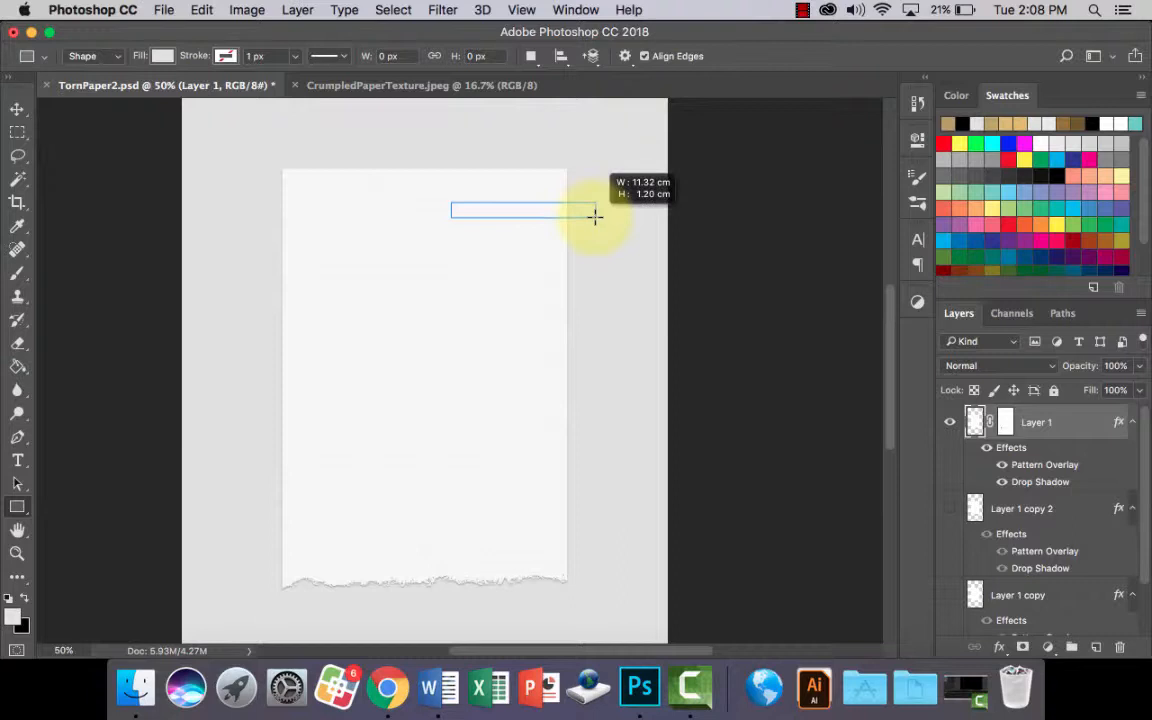
drag(452, 206, 596, 218)
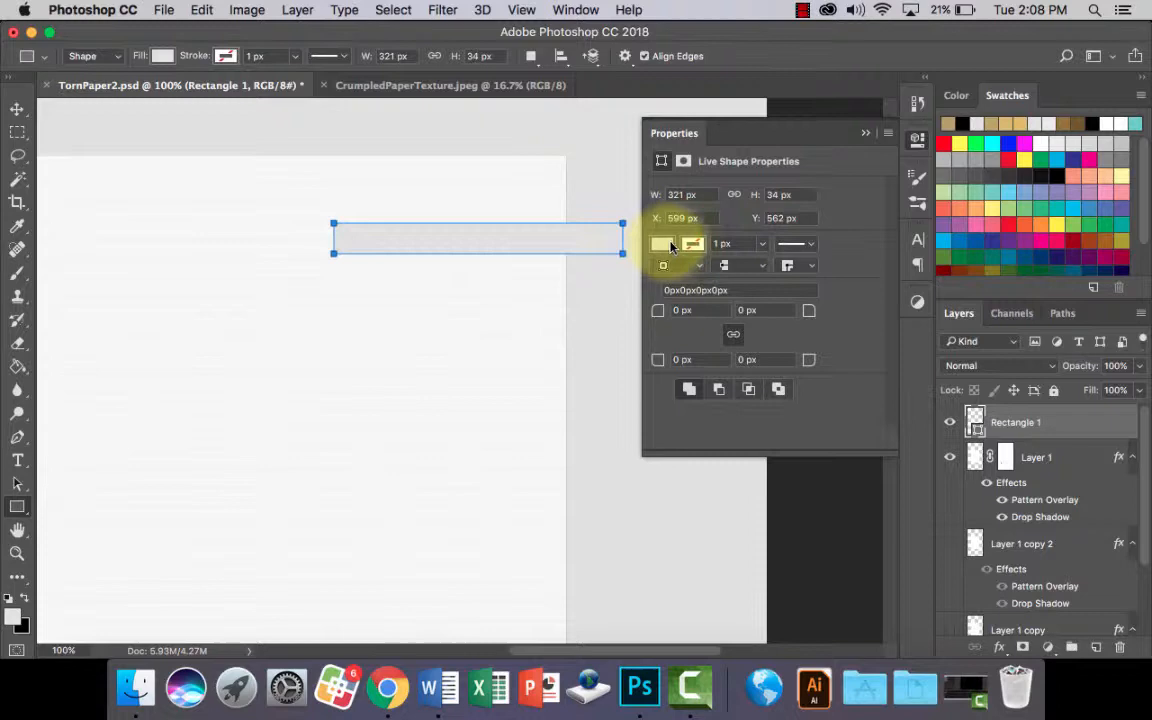
Fill the rectangle with a beige tan shade from the Color Picker
click(664, 244)
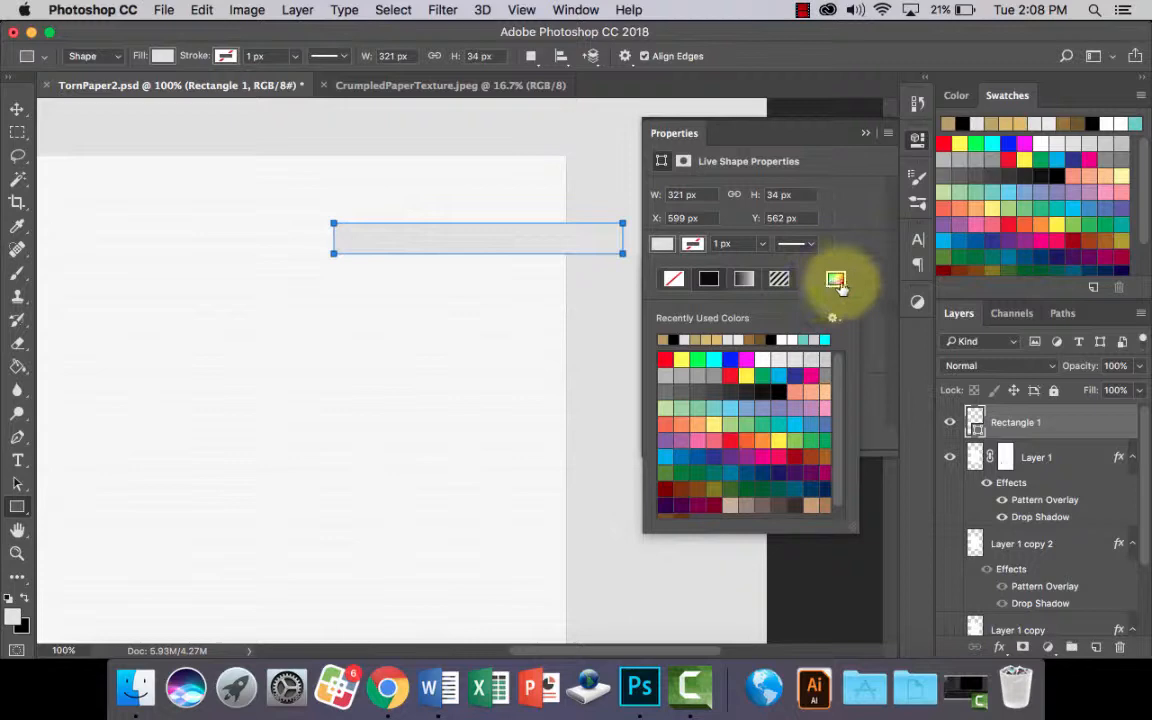
click(836, 280)
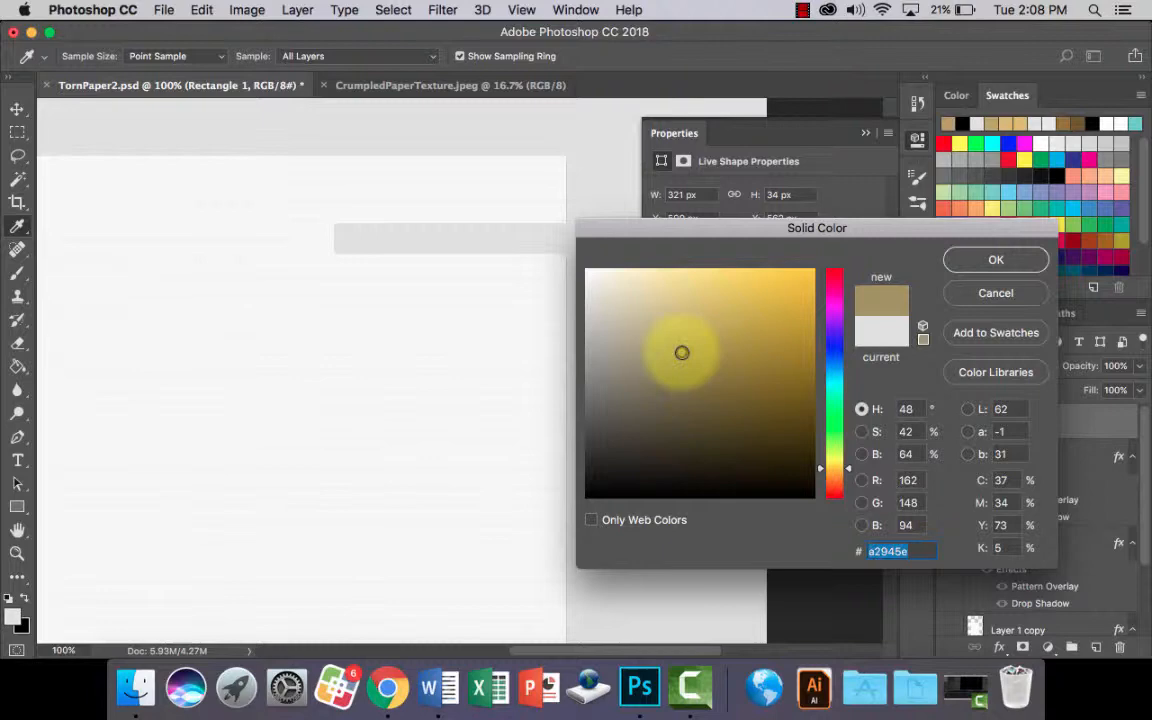
click(996, 260)
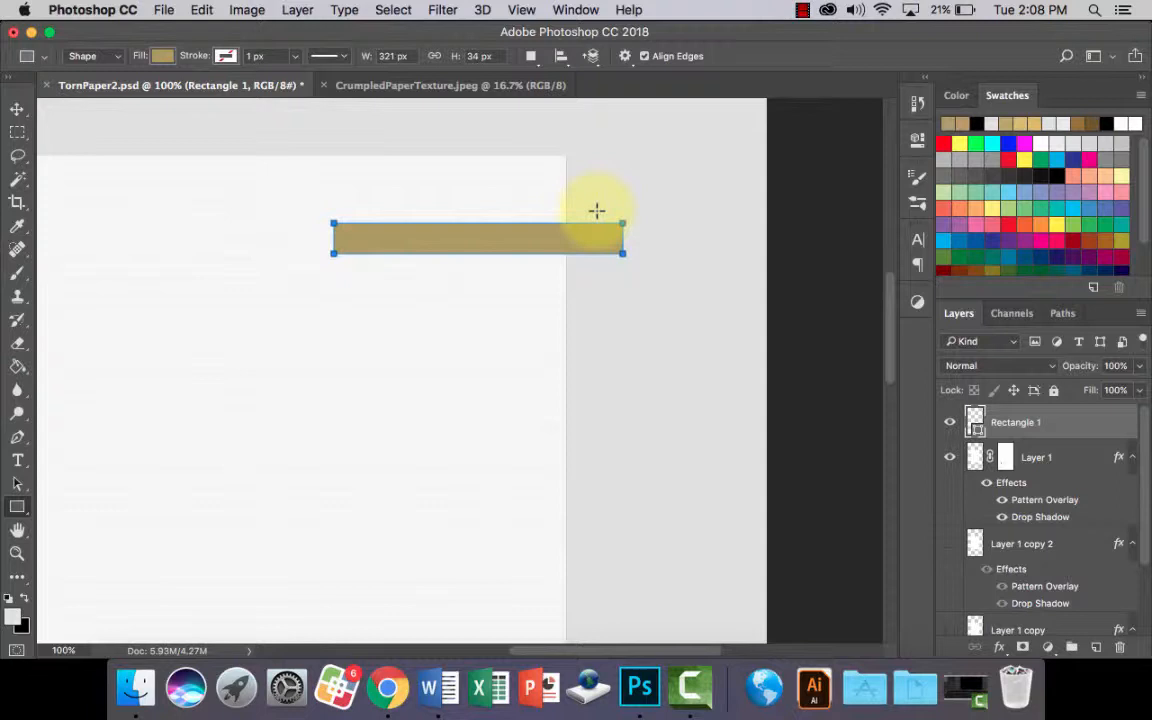
mouse_move(398, 528)
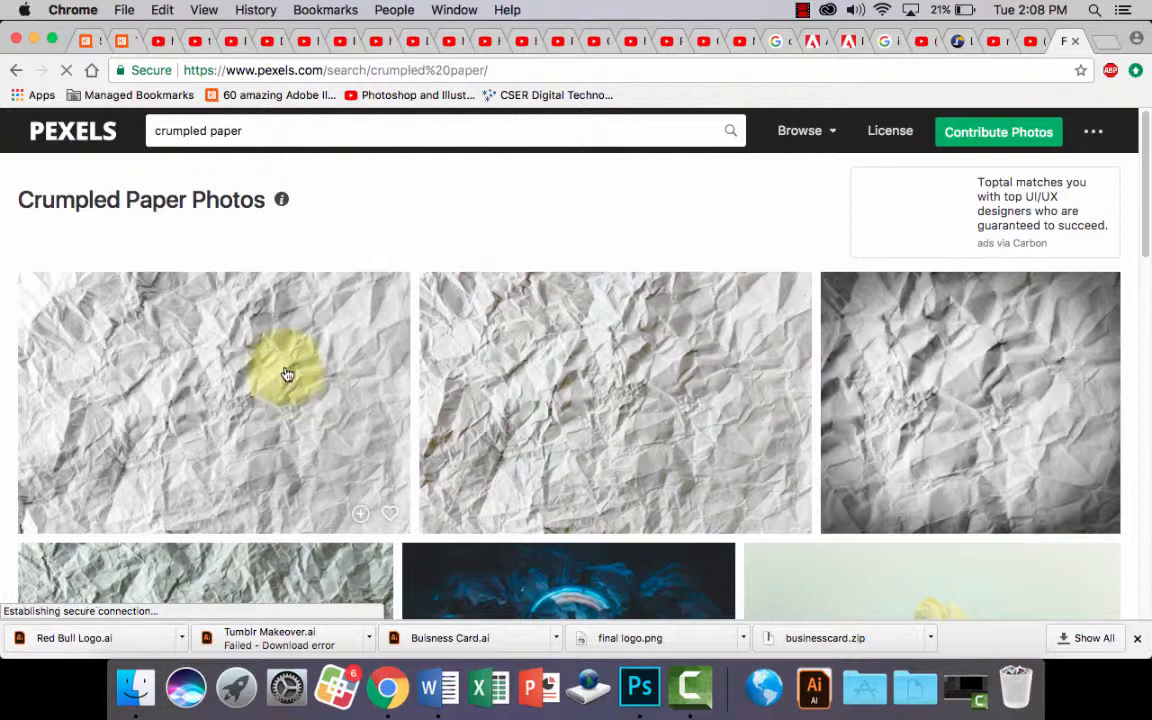
Choose a white crumpled paper photo from the Pexels results
click(640, 688)
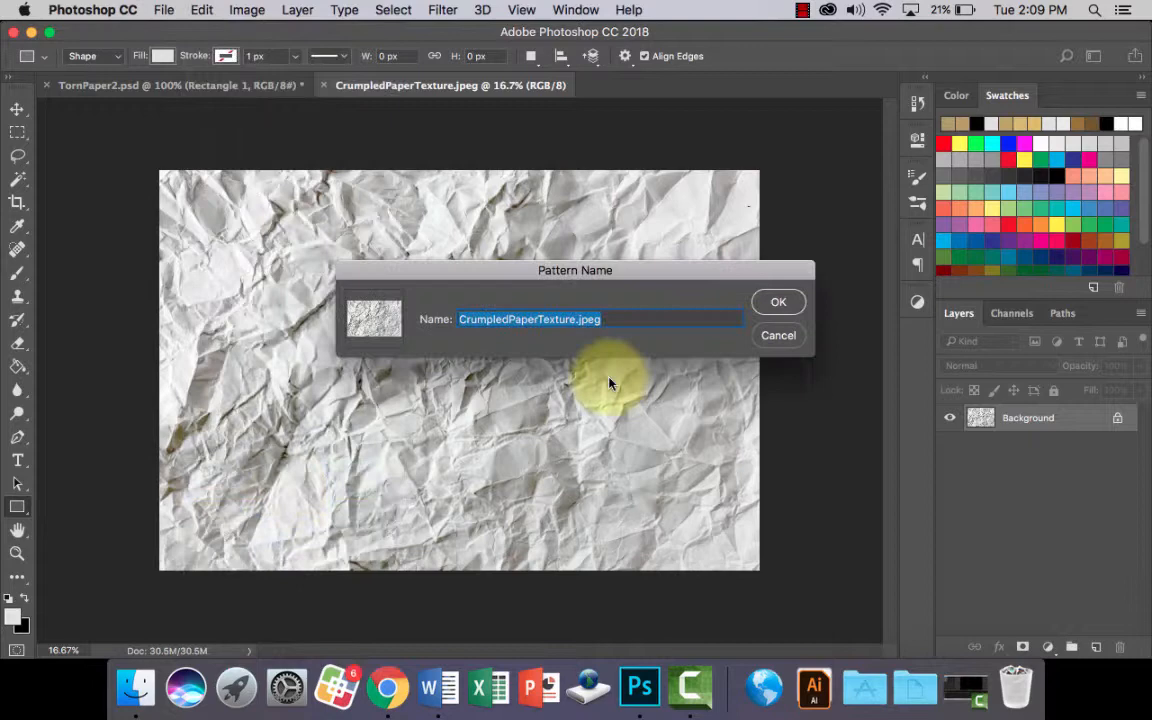
Define the crumpled paper photo as a pattern named CrumpledPaper
text(CrumpledPaper)
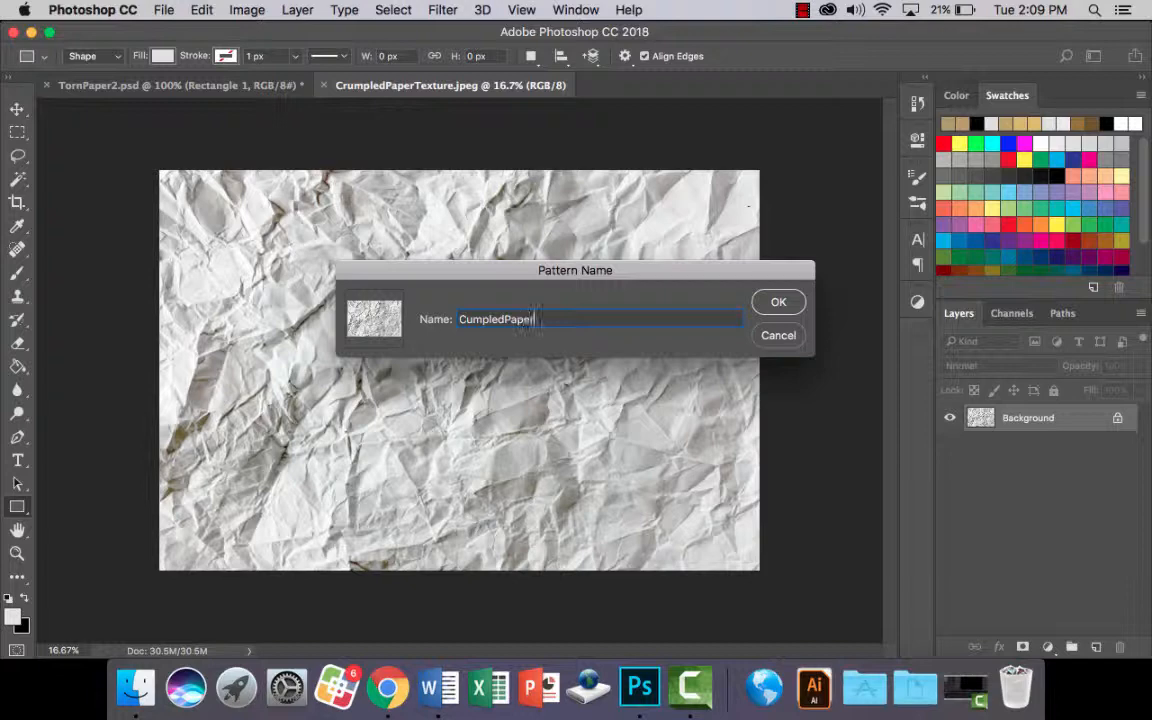
click(778, 302)
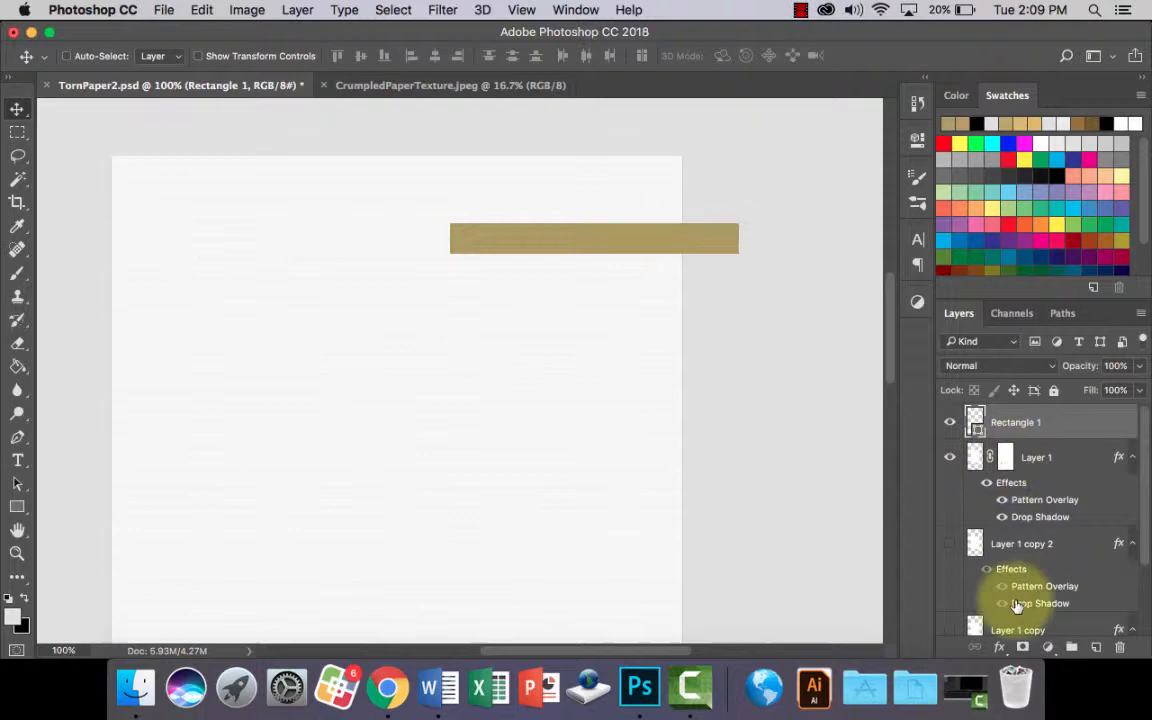
Apply the Crumpled paper Pattern Overlay to the Rectangle 1 layer style
double_click(1044, 586)
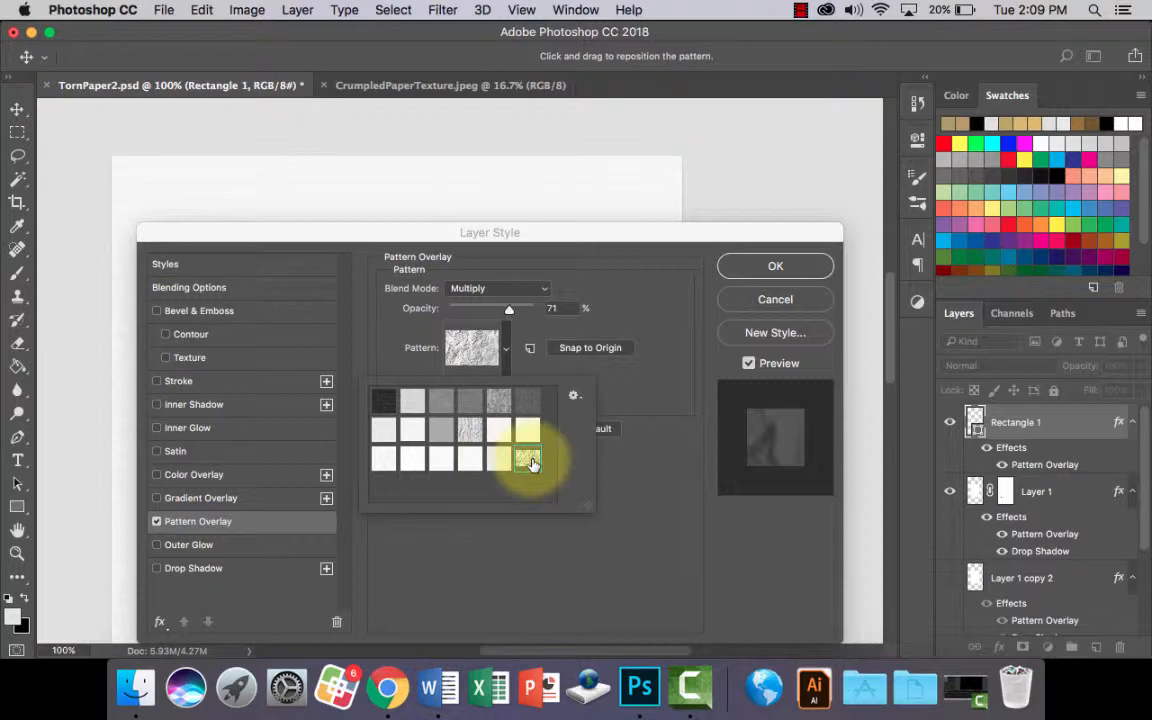
click(498, 458)
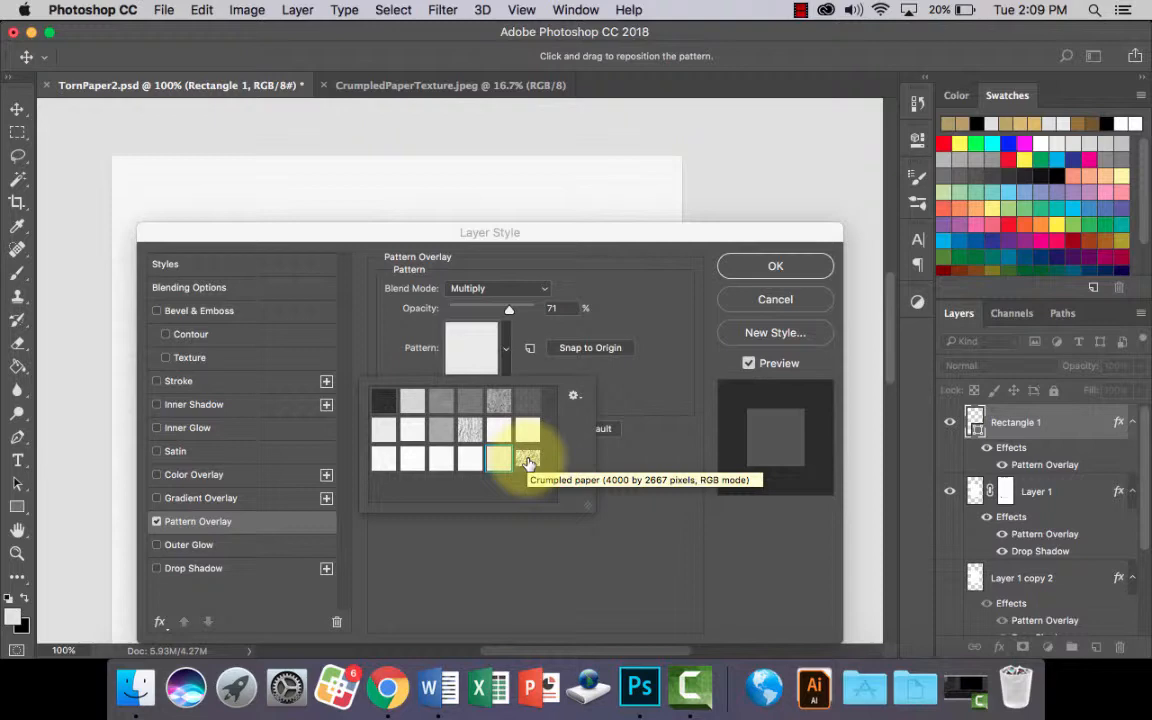
click(776, 264)
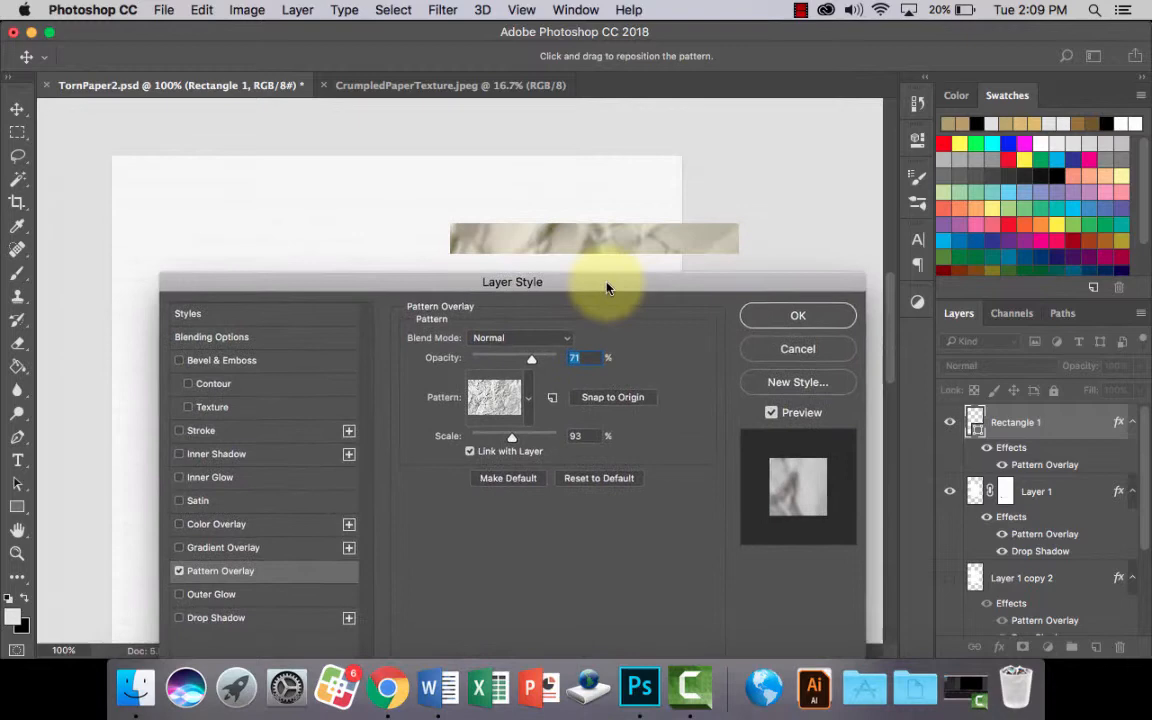
drag(532, 358, 552, 352)
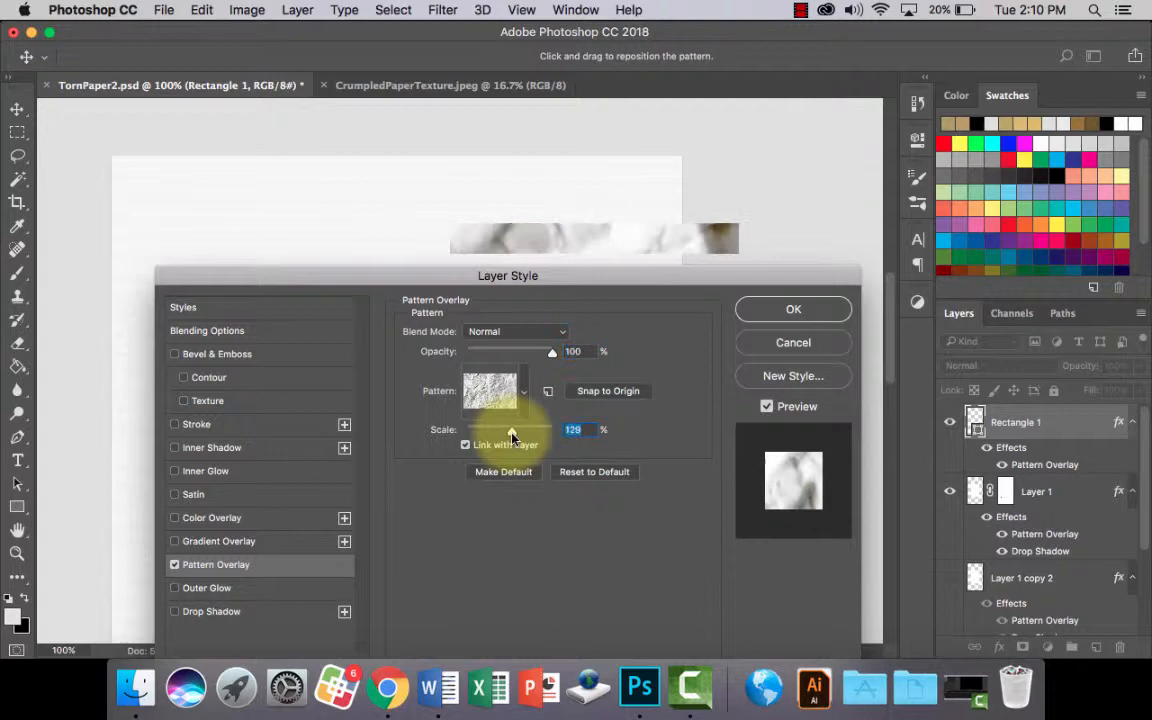
Adjust the texture scale and position and lower its opacity to about half
click(516, 332)
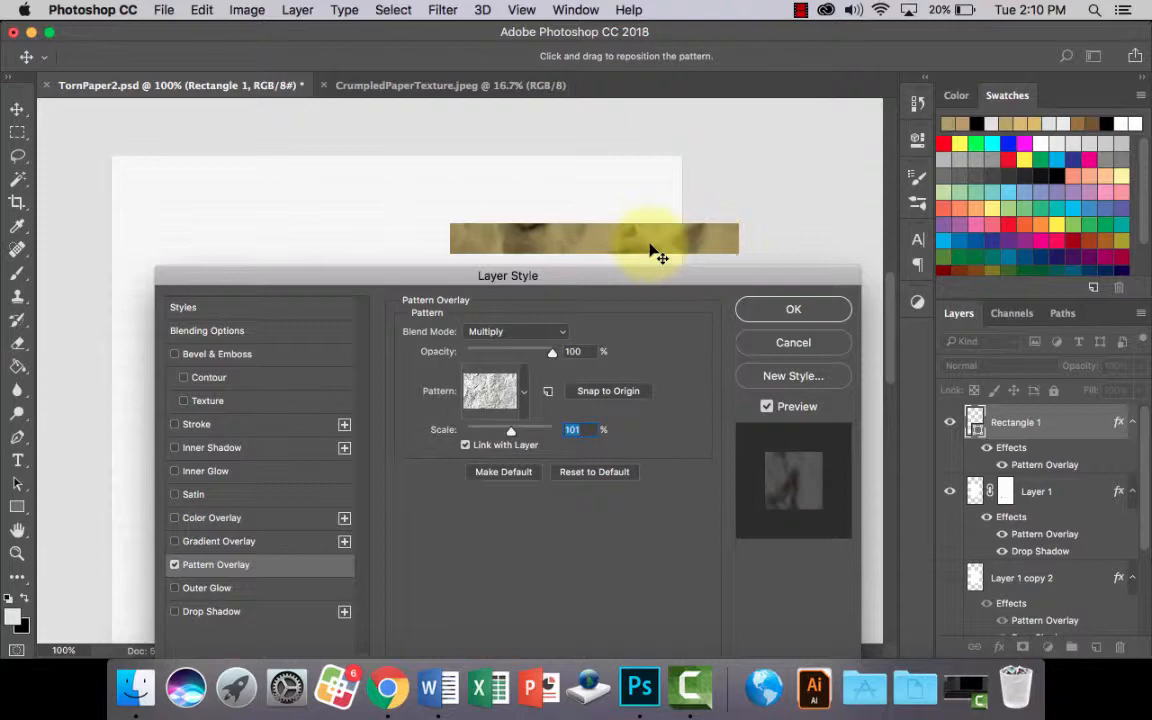
drag(510, 430, 500, 430)
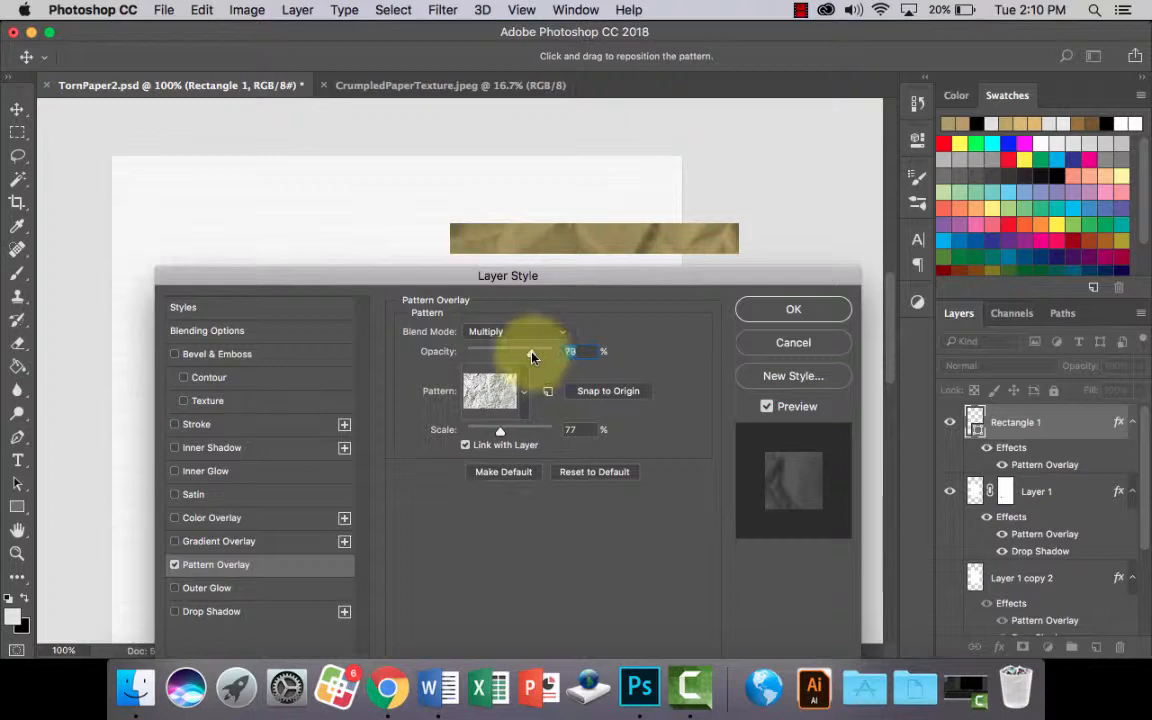
drag(530, 352, 508, 352)
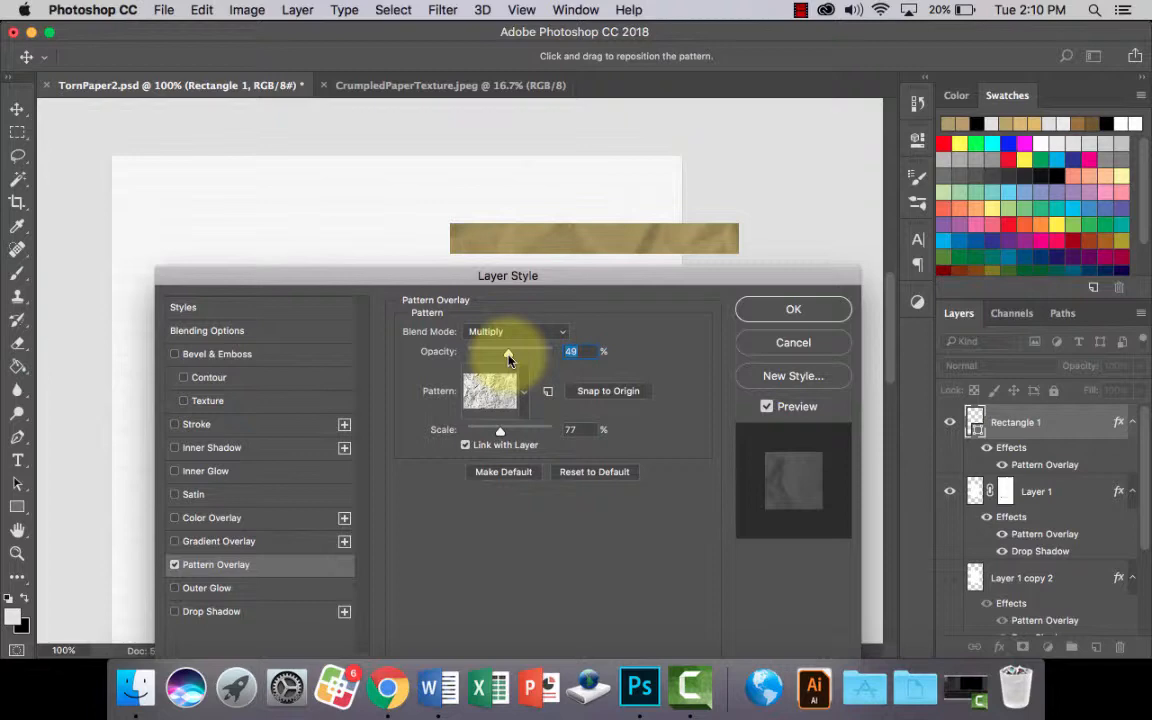
click(792, 308)
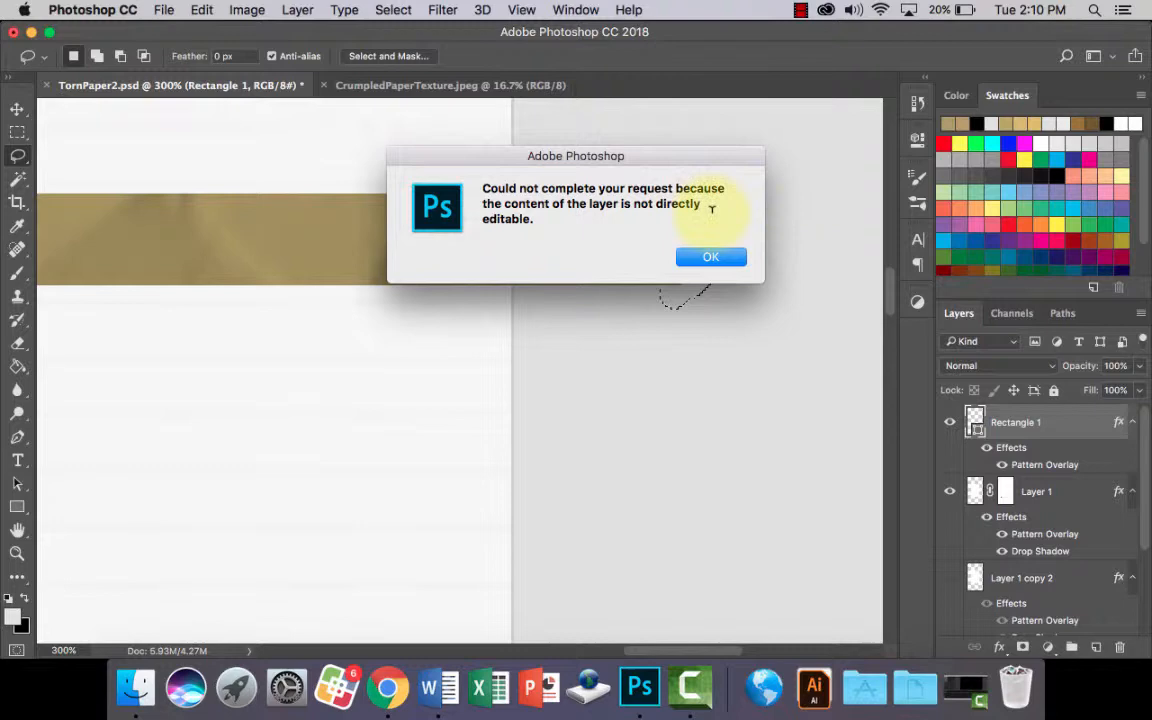
Dismiss the 'not directly editable' warning for the strip layer
click(712, 256)
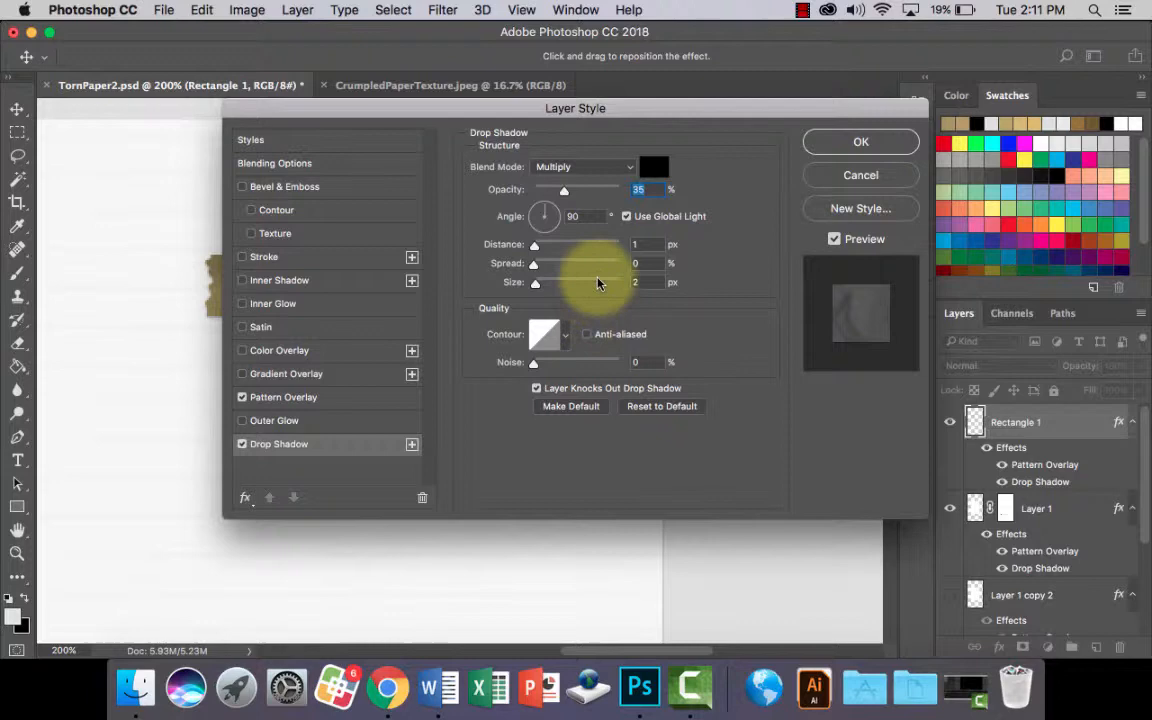
Set a Multiply drop shadow with low opacity and small distance on the strip
drag(576, 108, 786, 158)
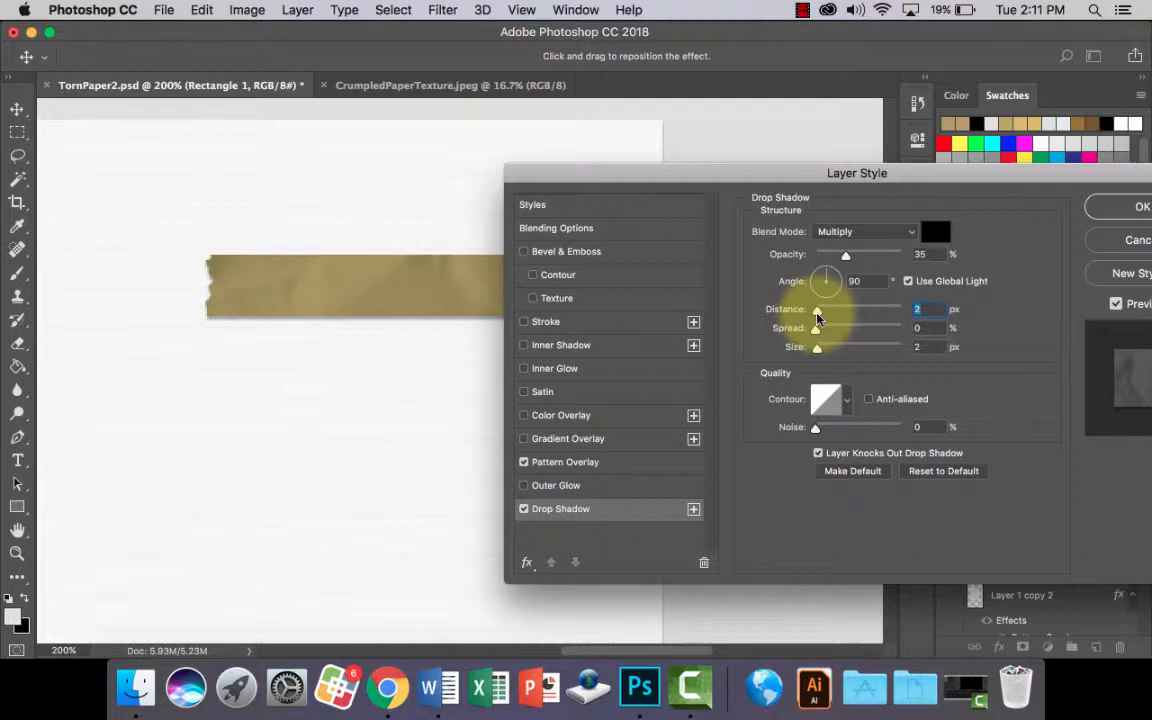
click(1142, 206)
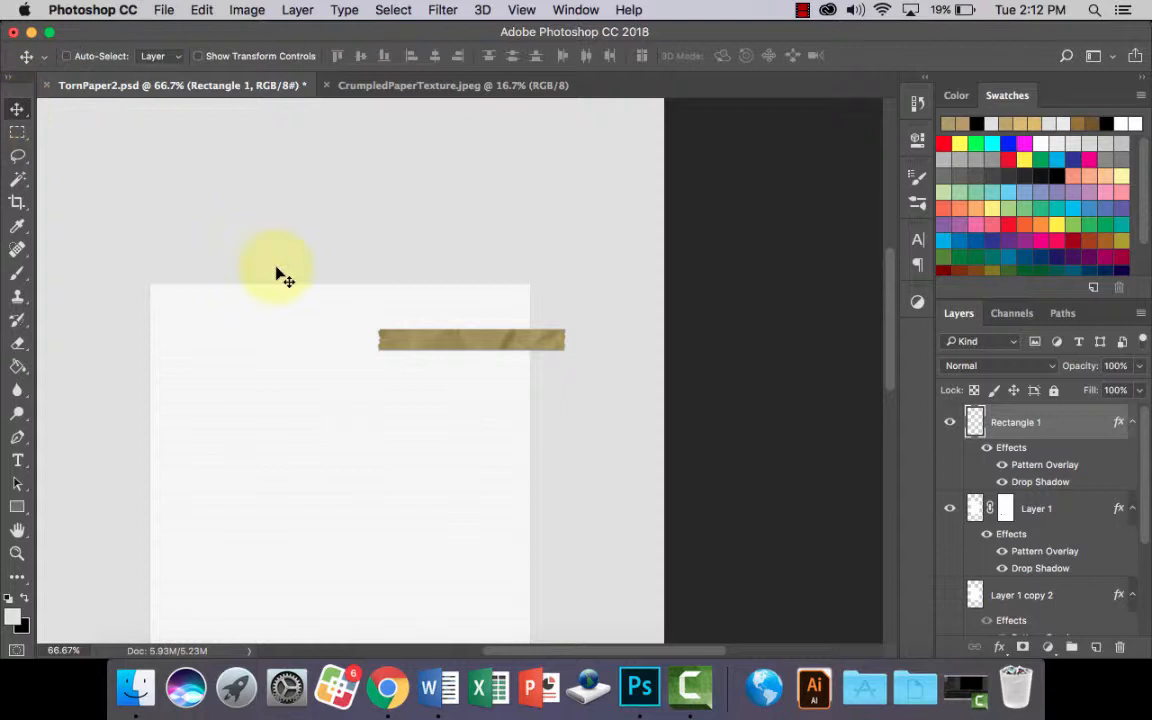